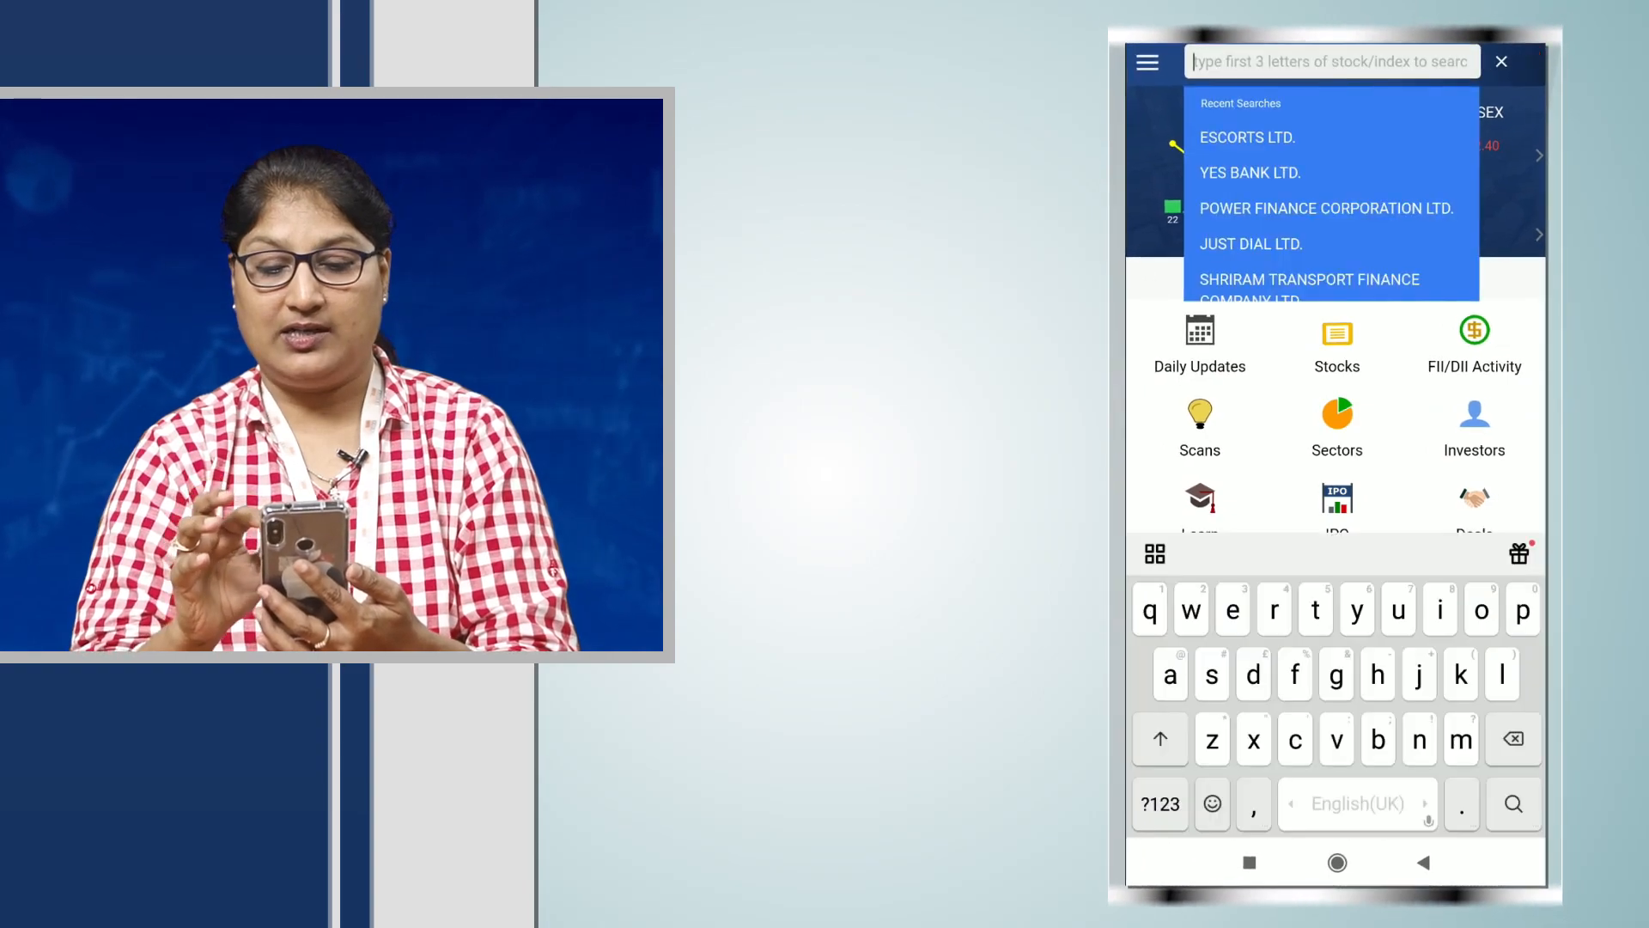
Search 'Tata' and view Tata Steel's Fundamental > Ratios > Efficiency Ratios
{"action": "type", "text": "T"}
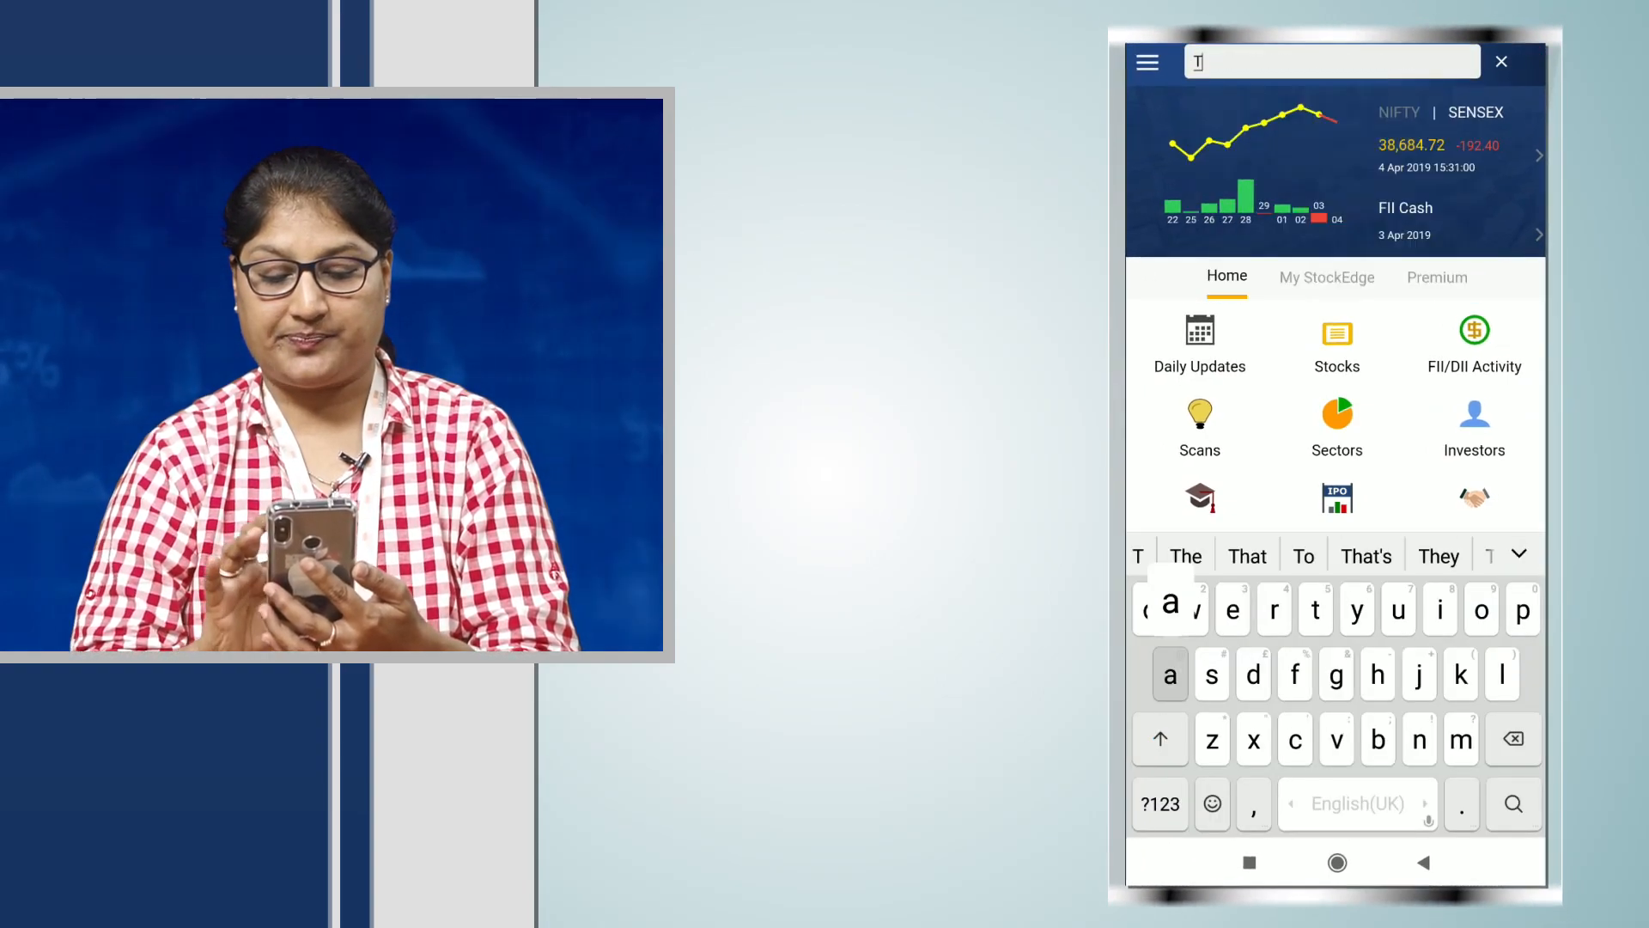
{"action": "type", "text": "ata"}
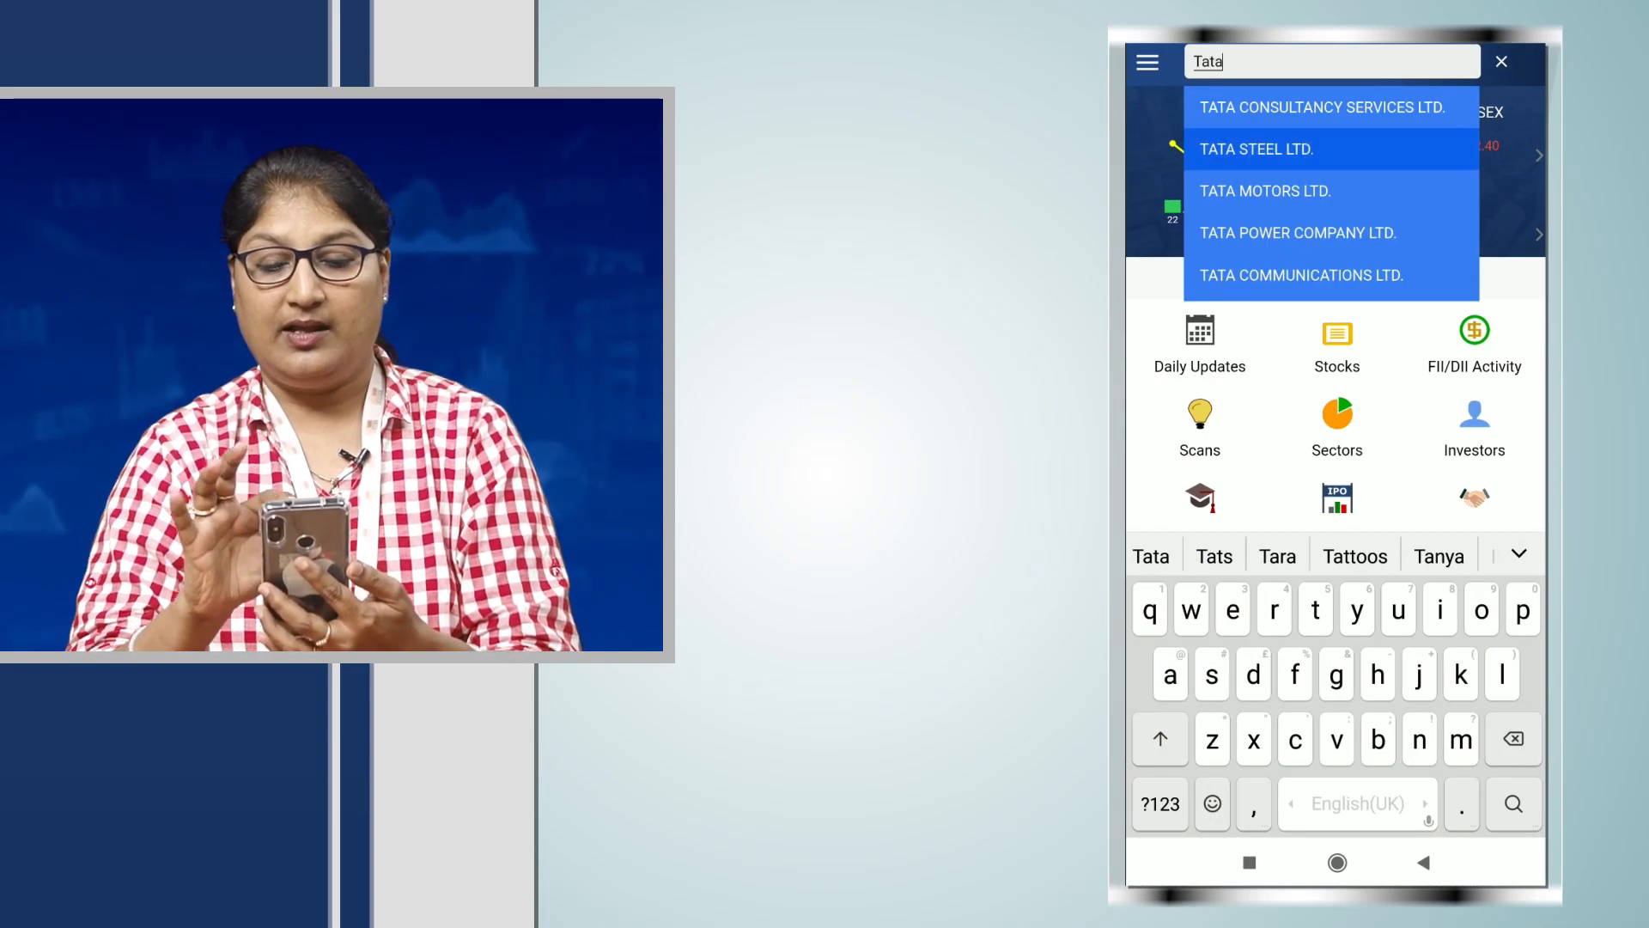
{"action": "left_click", "coordinate": [1256, 148]}
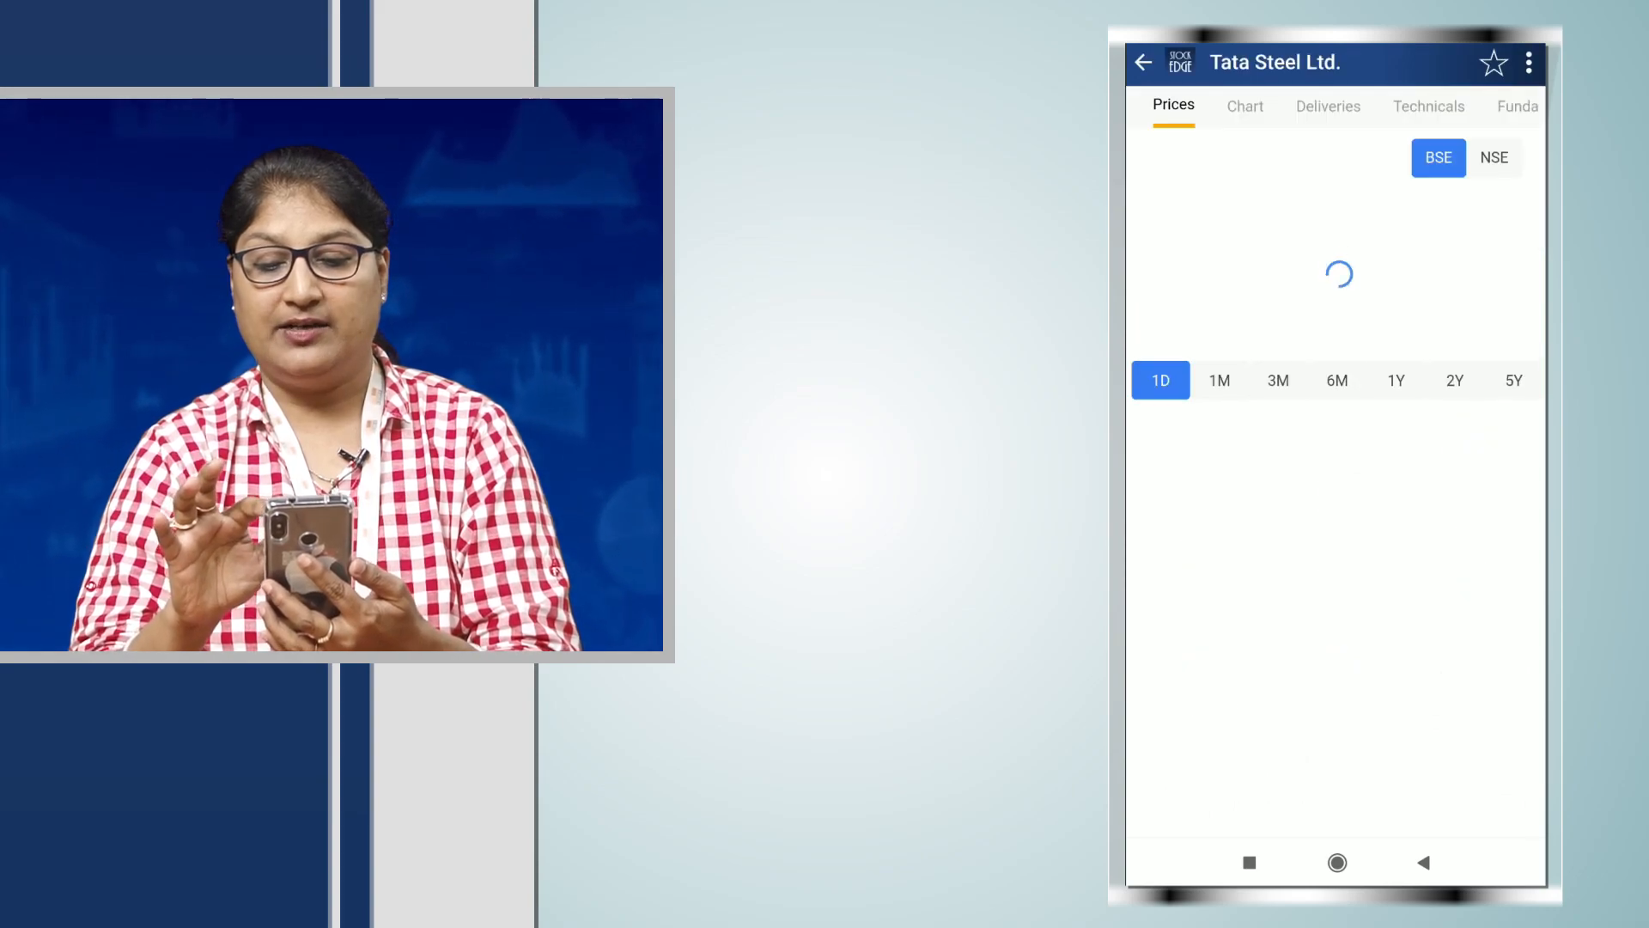
{"action": "left_click", "coordinate": [1517, 105]}
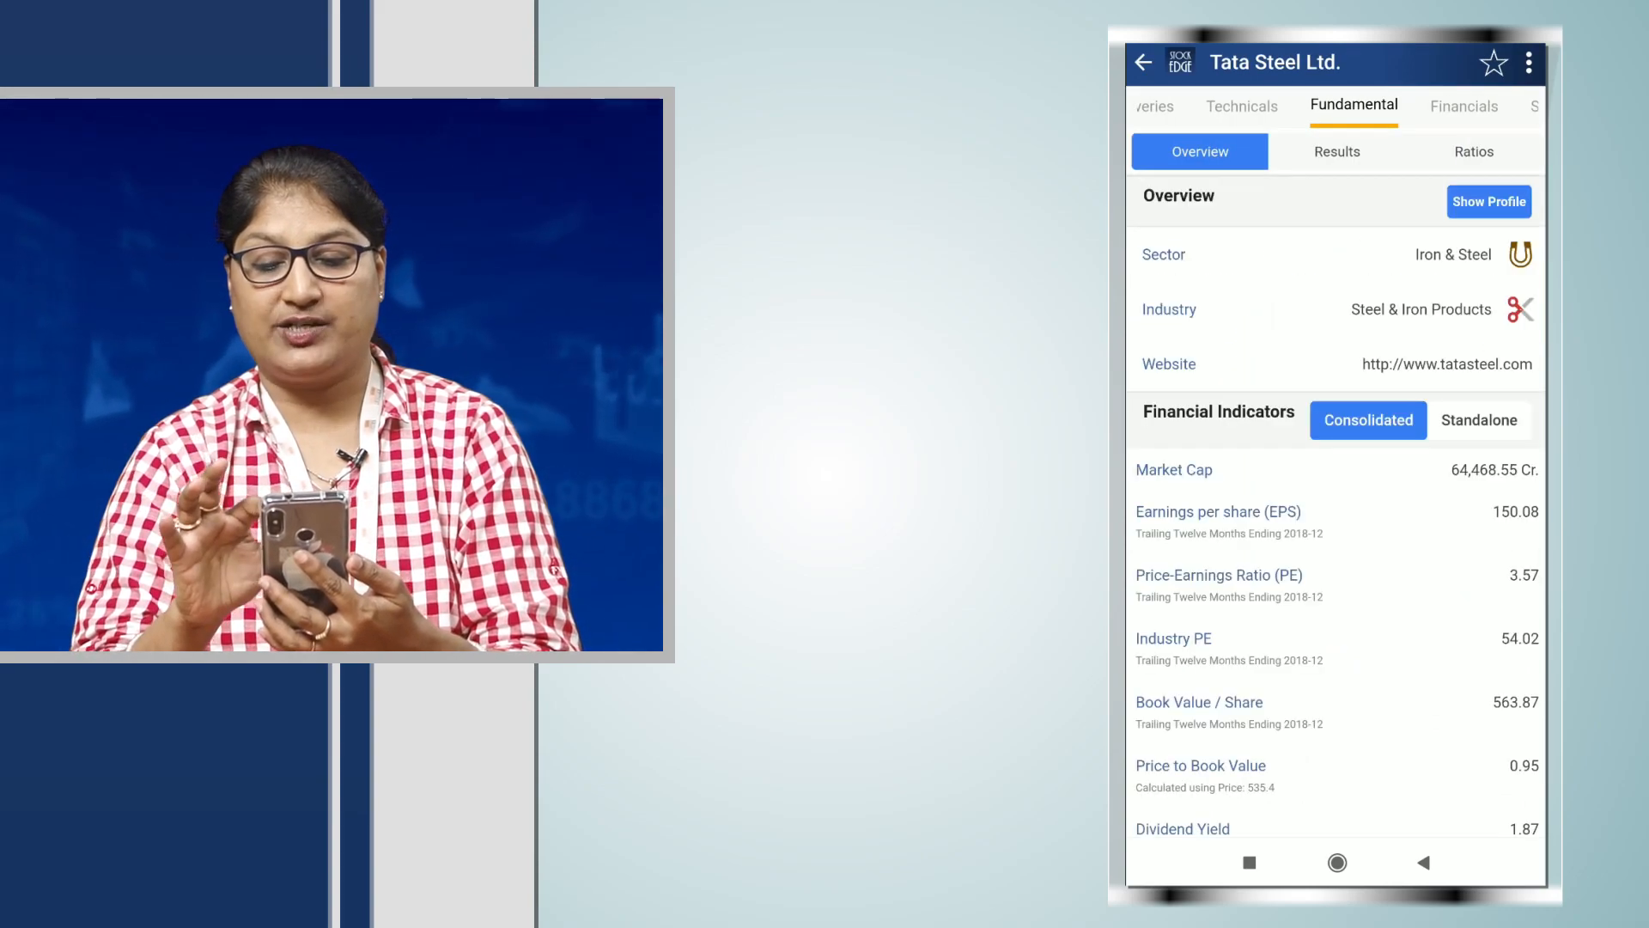
{"action": "left_click", "coordinate": [1472, 152]}
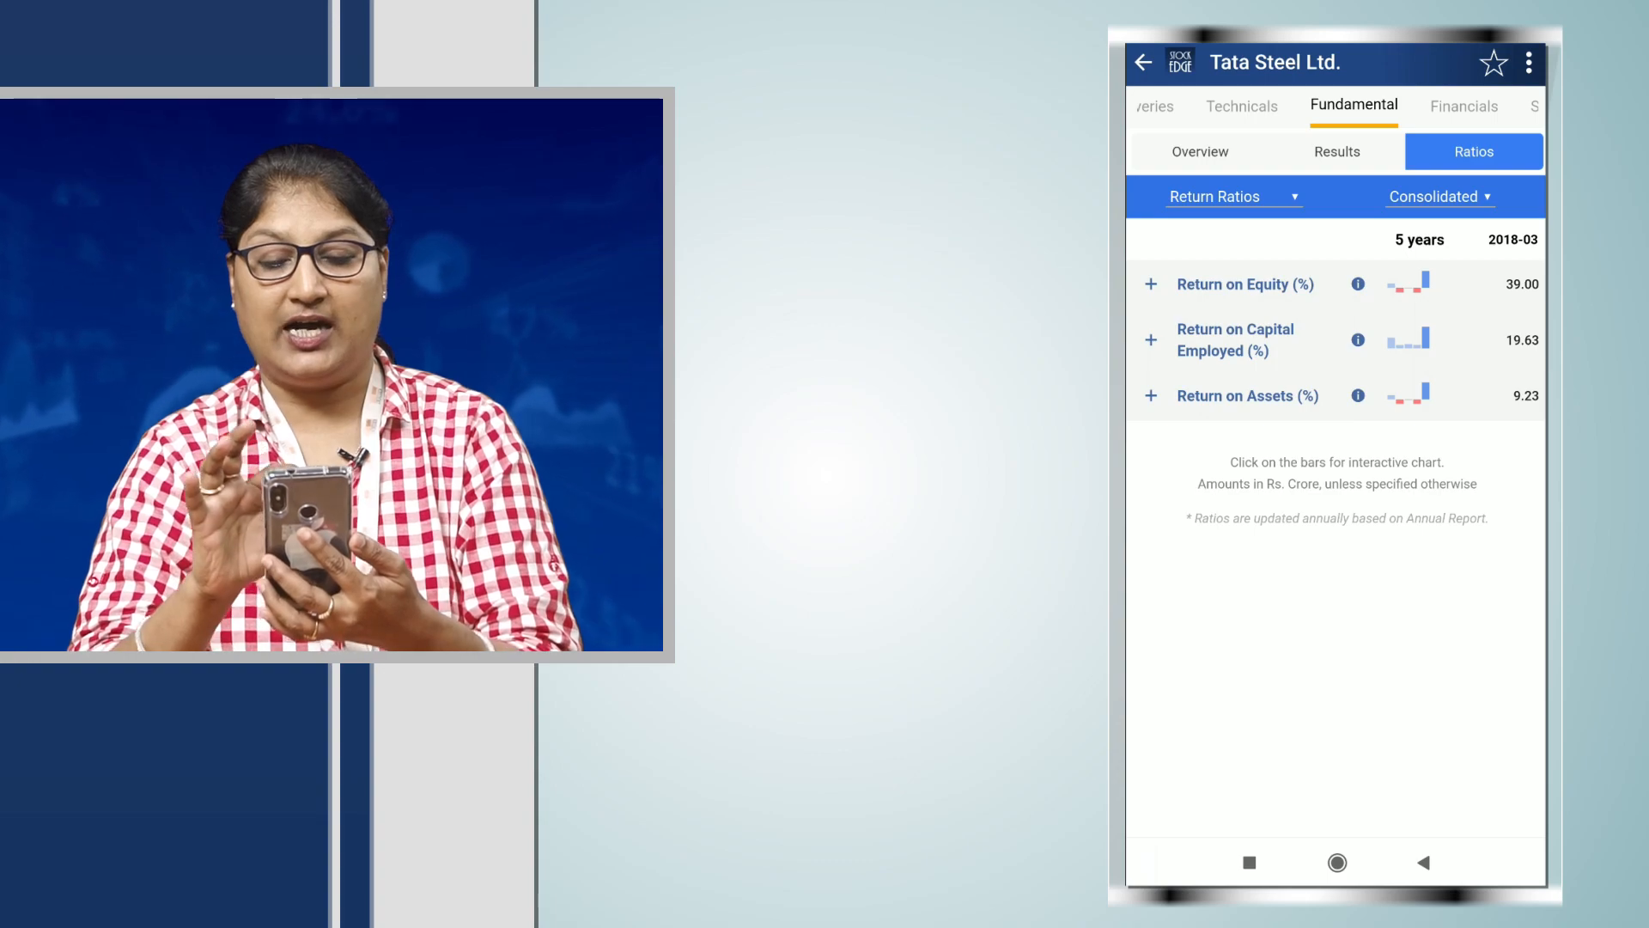
{"action": "left_click", "coordinate": [1215, 196]}
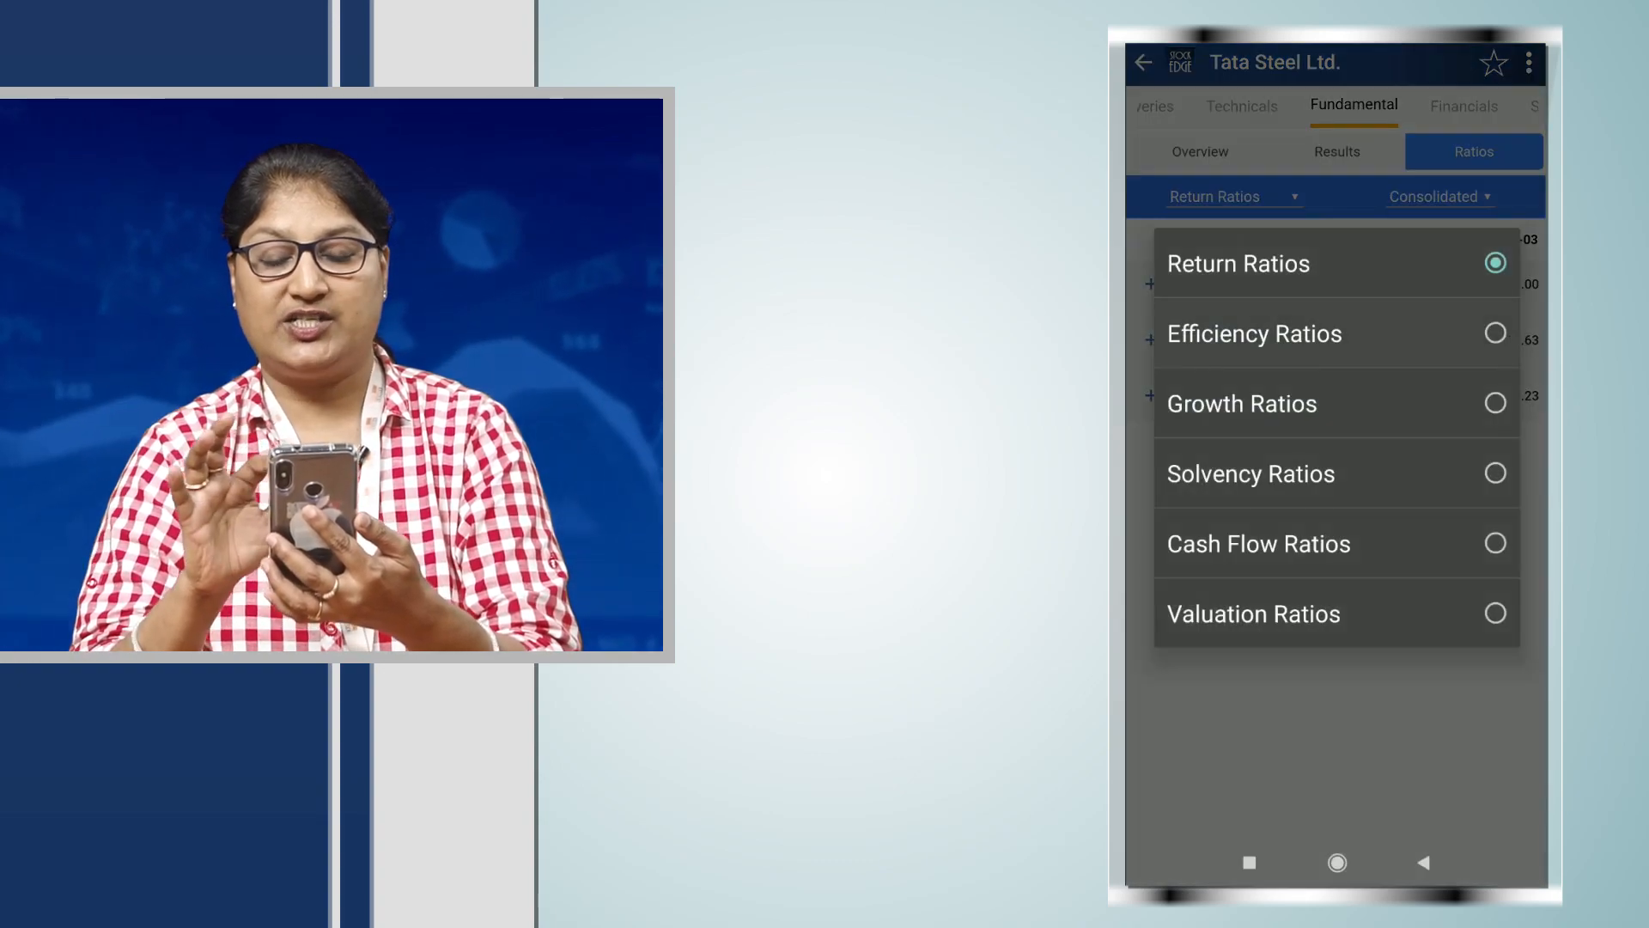
{"action": "left_click", "coordinate": [1254, 333]}
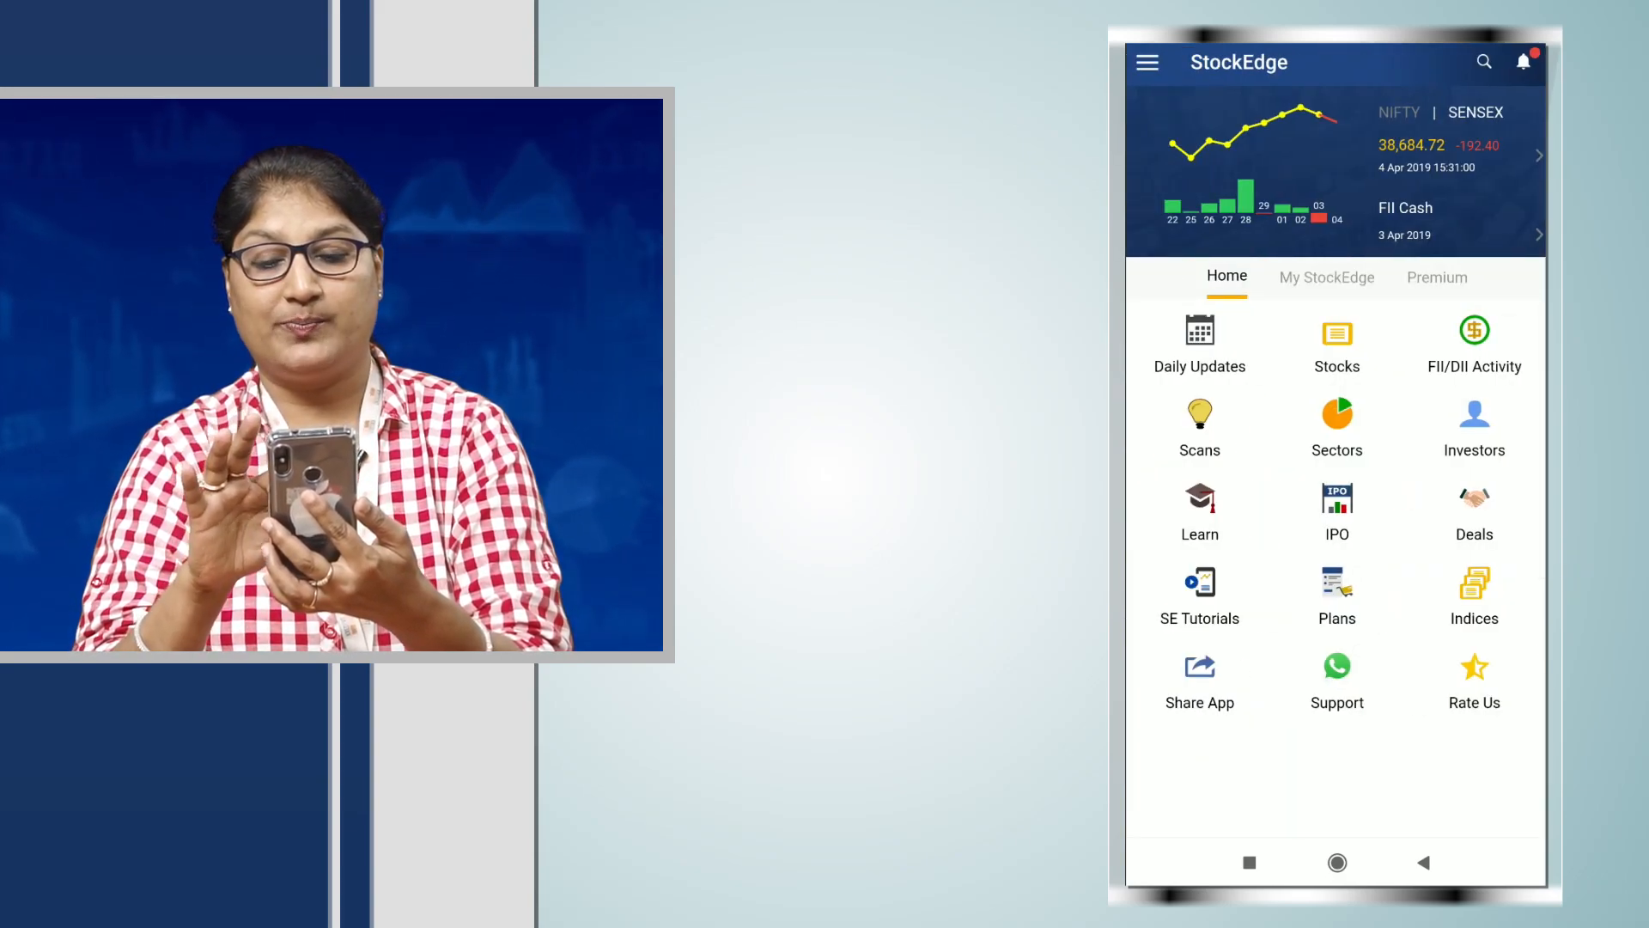
Search 'Jsw', view JSW Steel's Efficiency Ratios with 0.79 asset turnover, then return to the search
{"action": "left_click", "coordinate": [1485, 62]}
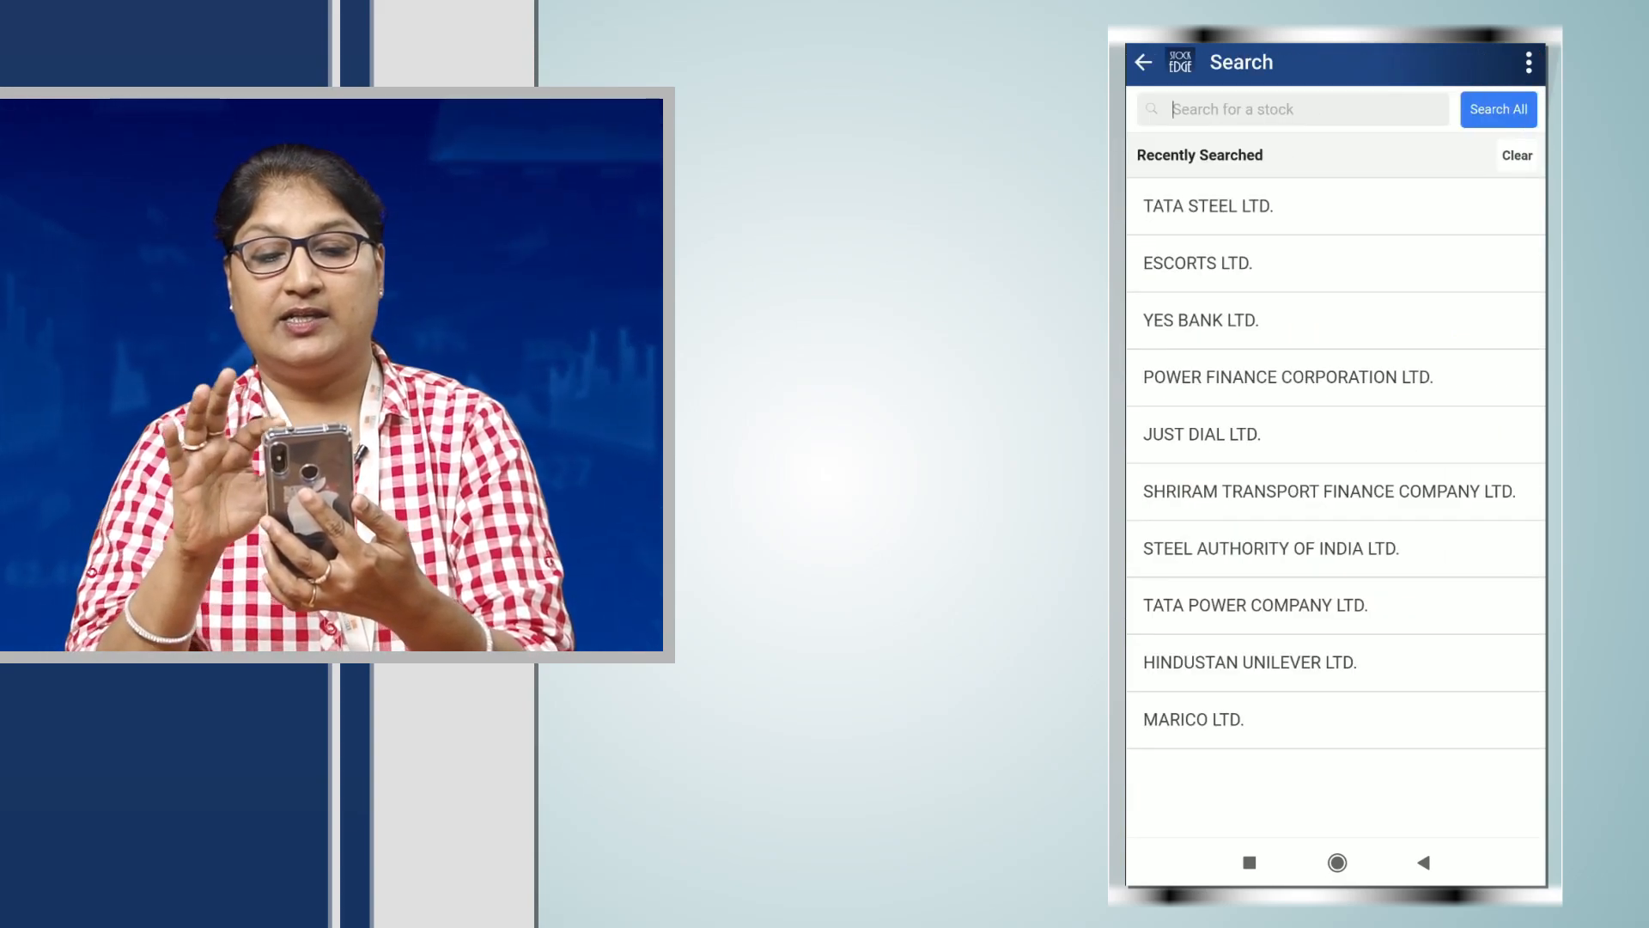
{"action": "type", "text": "Jsw"}
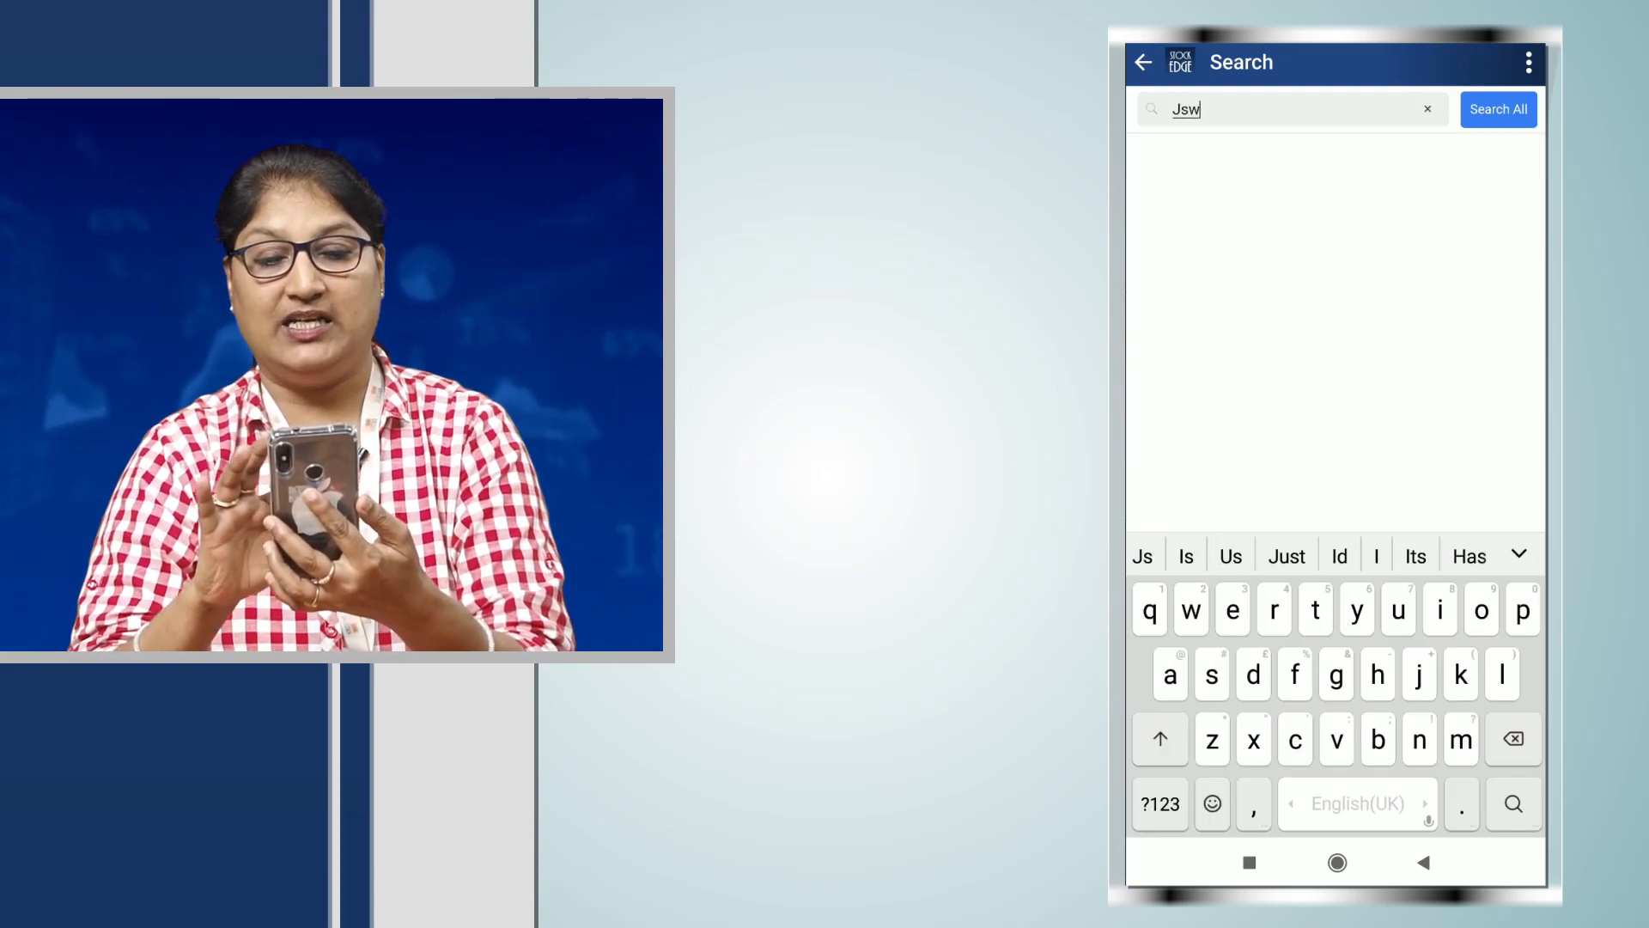
{"action": "left_click", "coordinate": [1499, 108]}
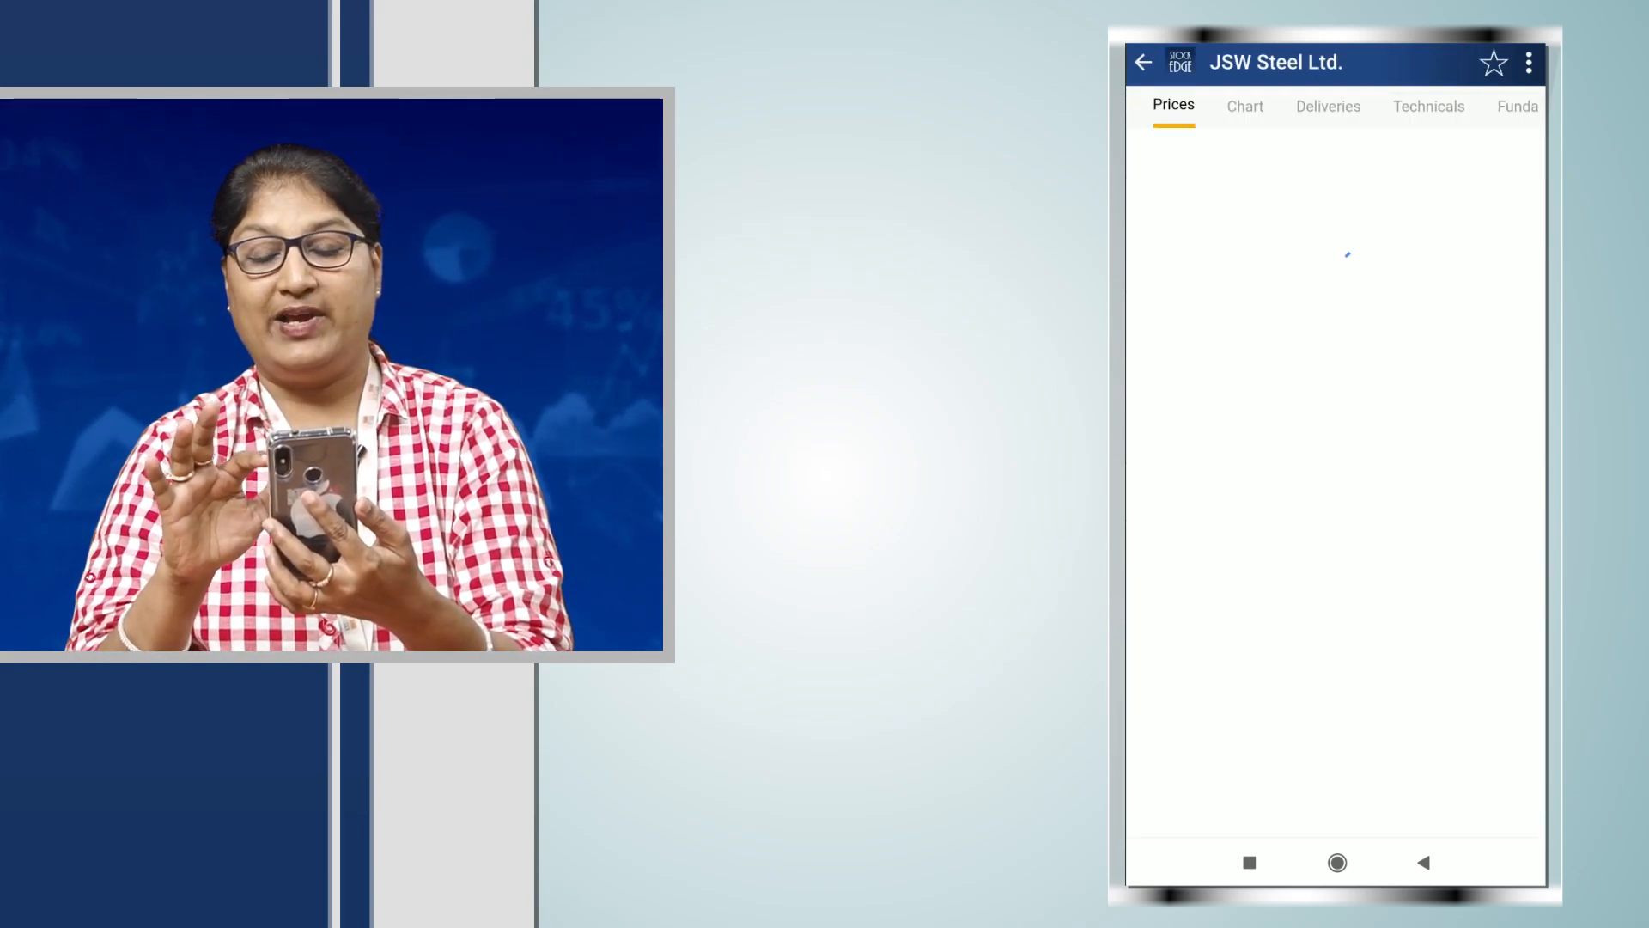
{"action": "left_click", "coordinate": [1517, 104]}
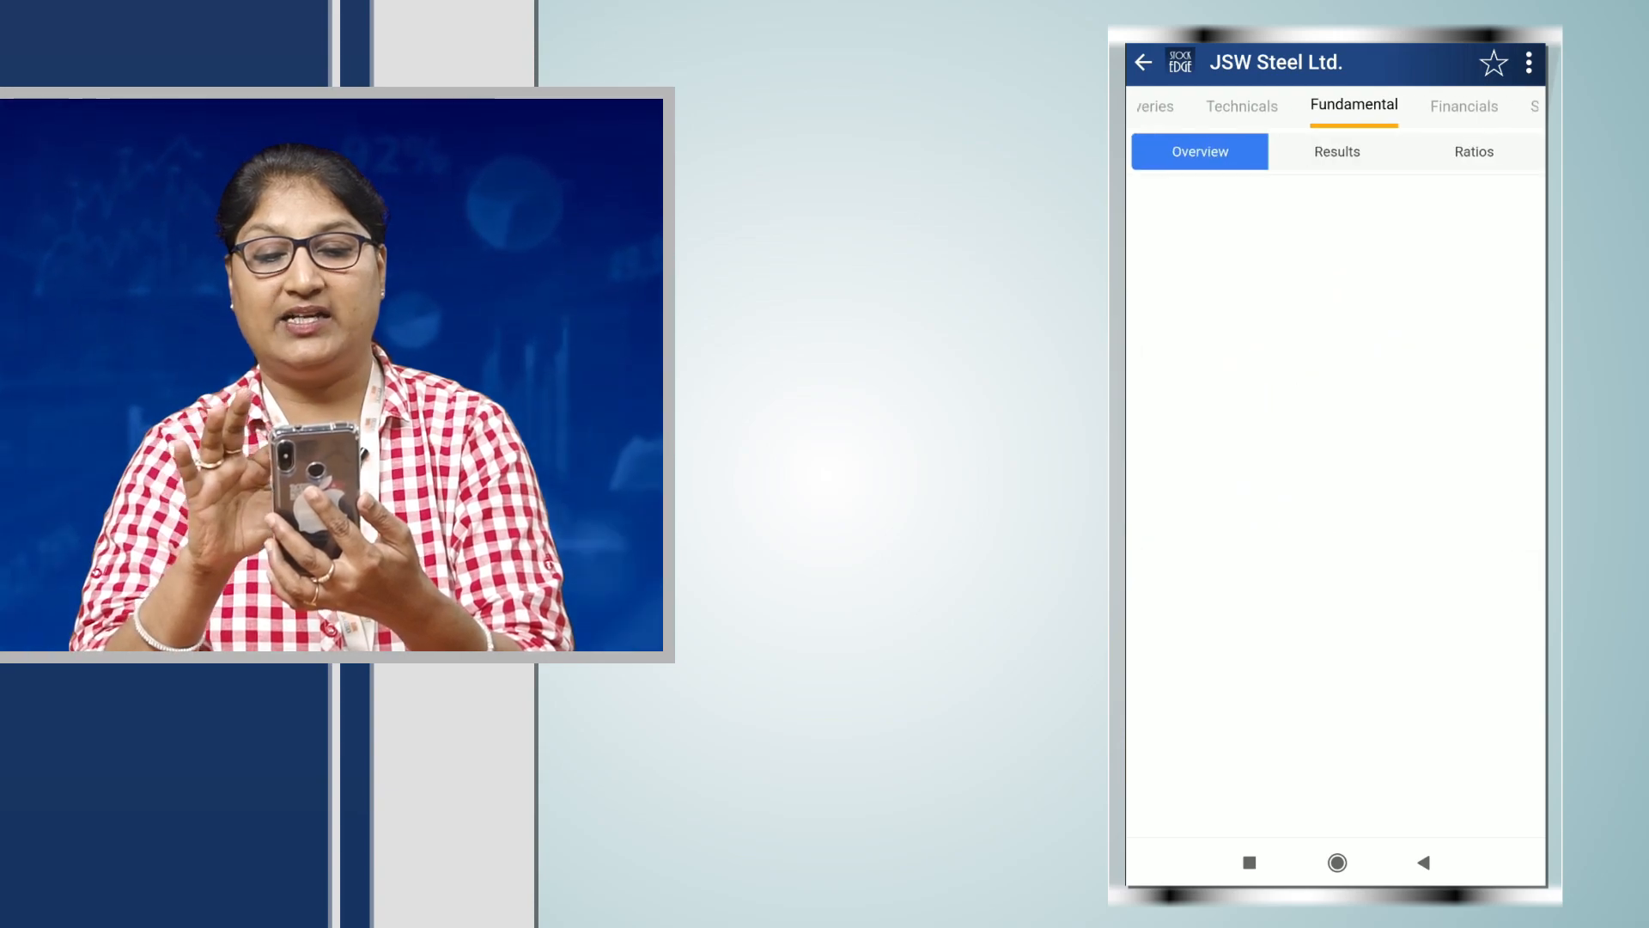
{"action": "left_click", "coordinate": [1473, 152]}
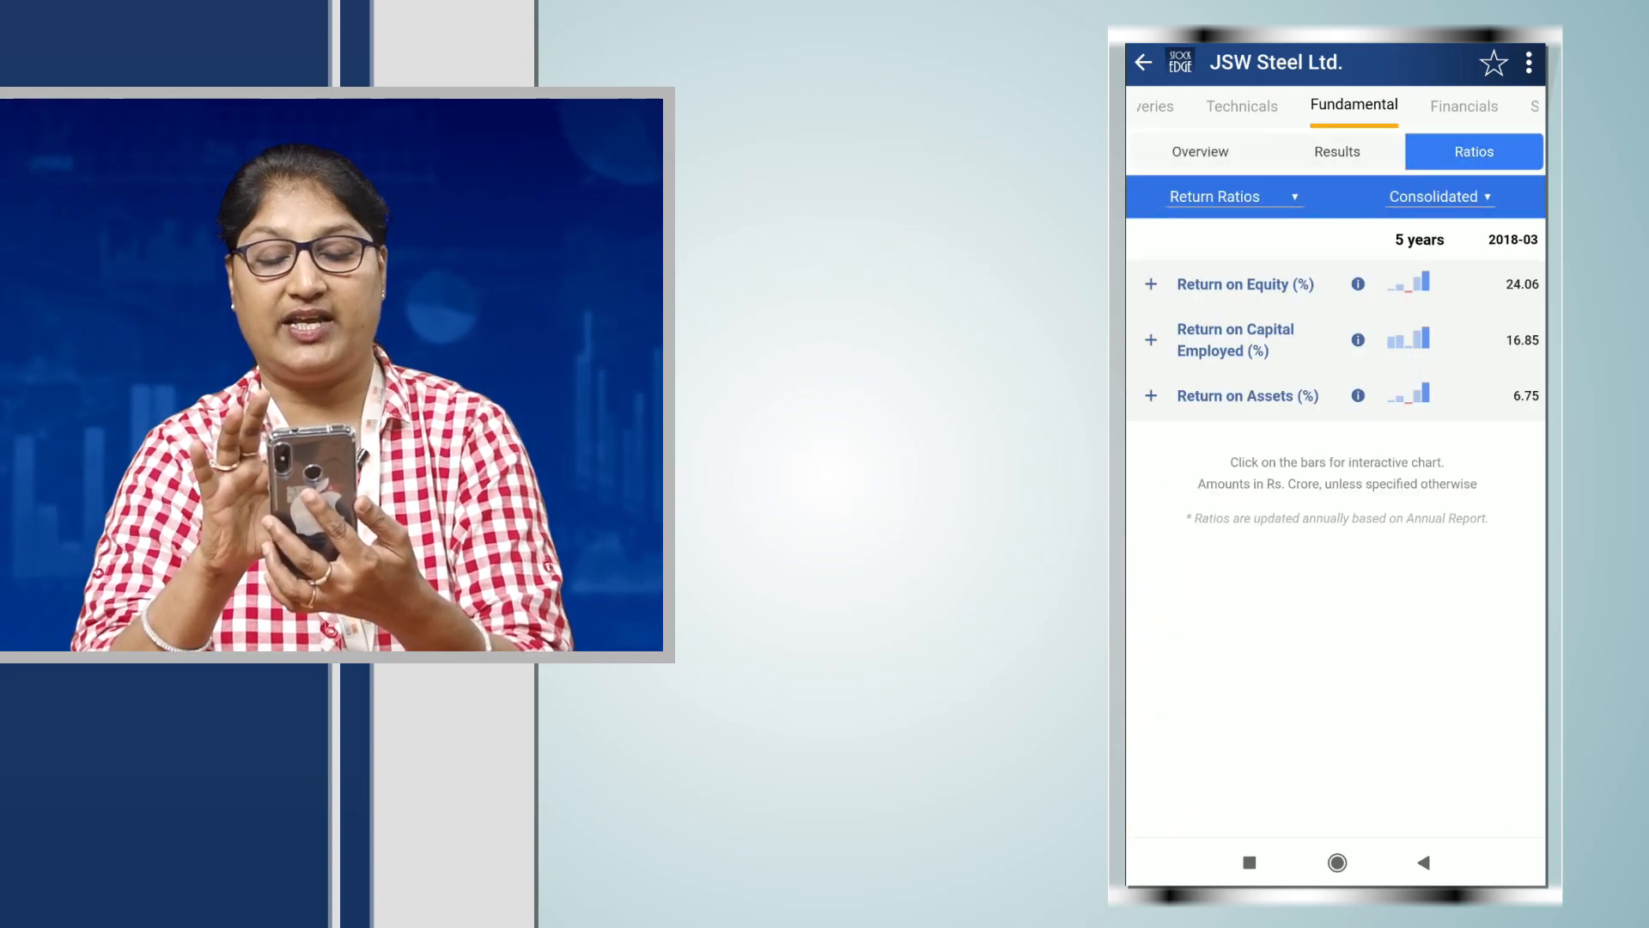
{"action": "left_click", "coordinate": [1230, 196]}
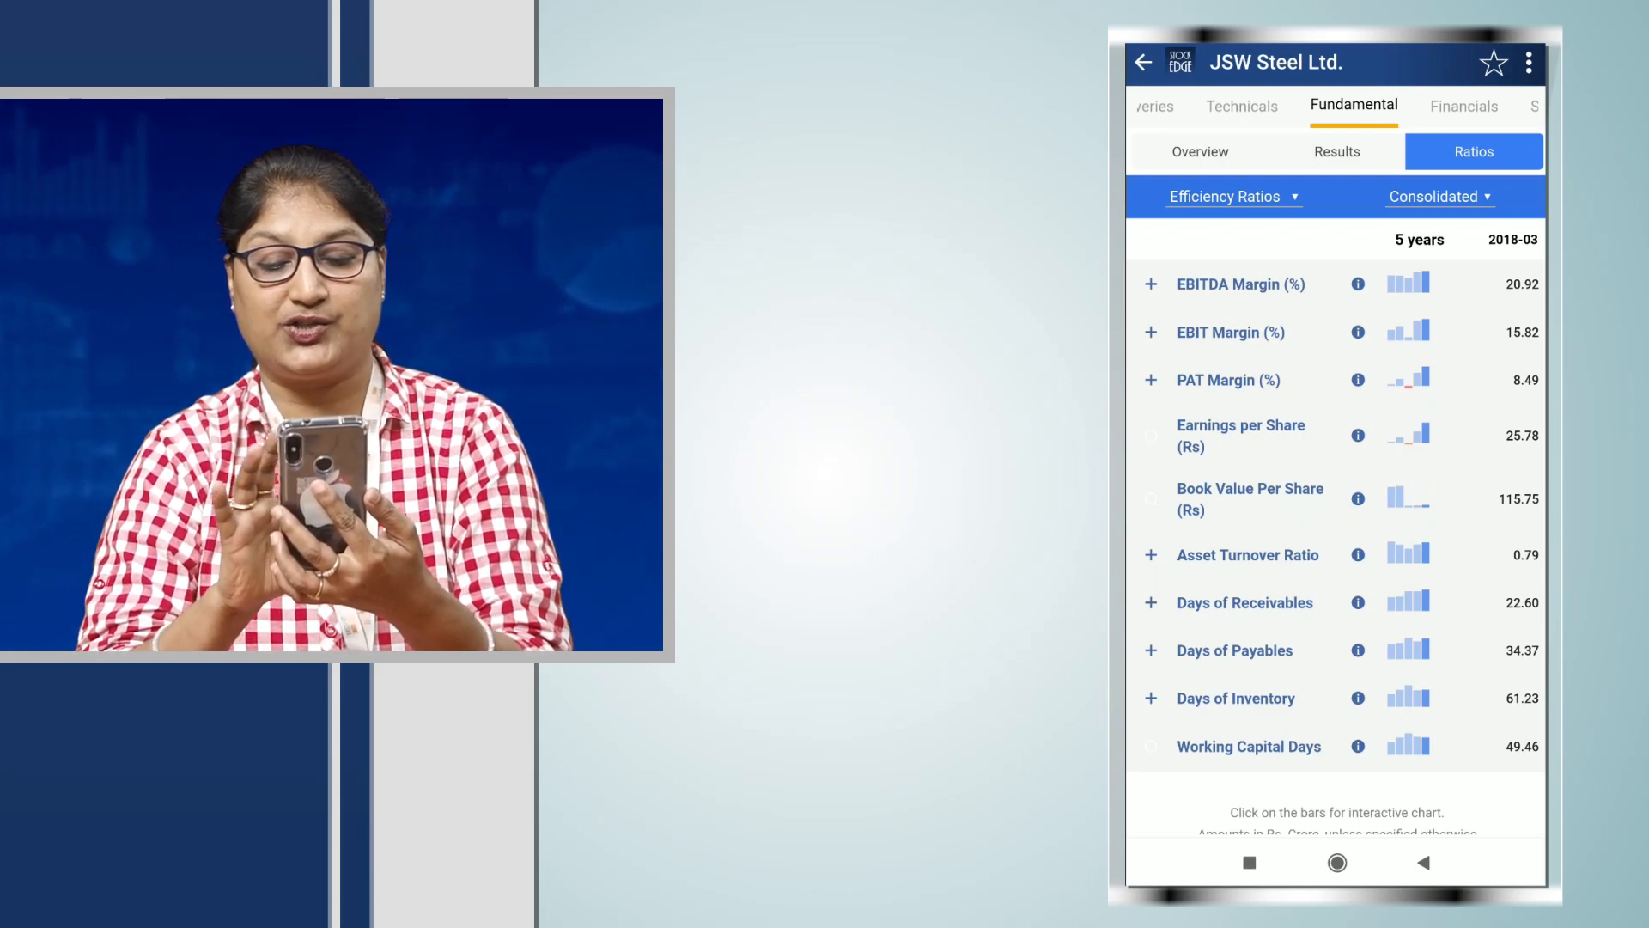
{"action": "left_click", "coordinate": [1149, 555]}
{"action": "type", "text": "Jsw"}
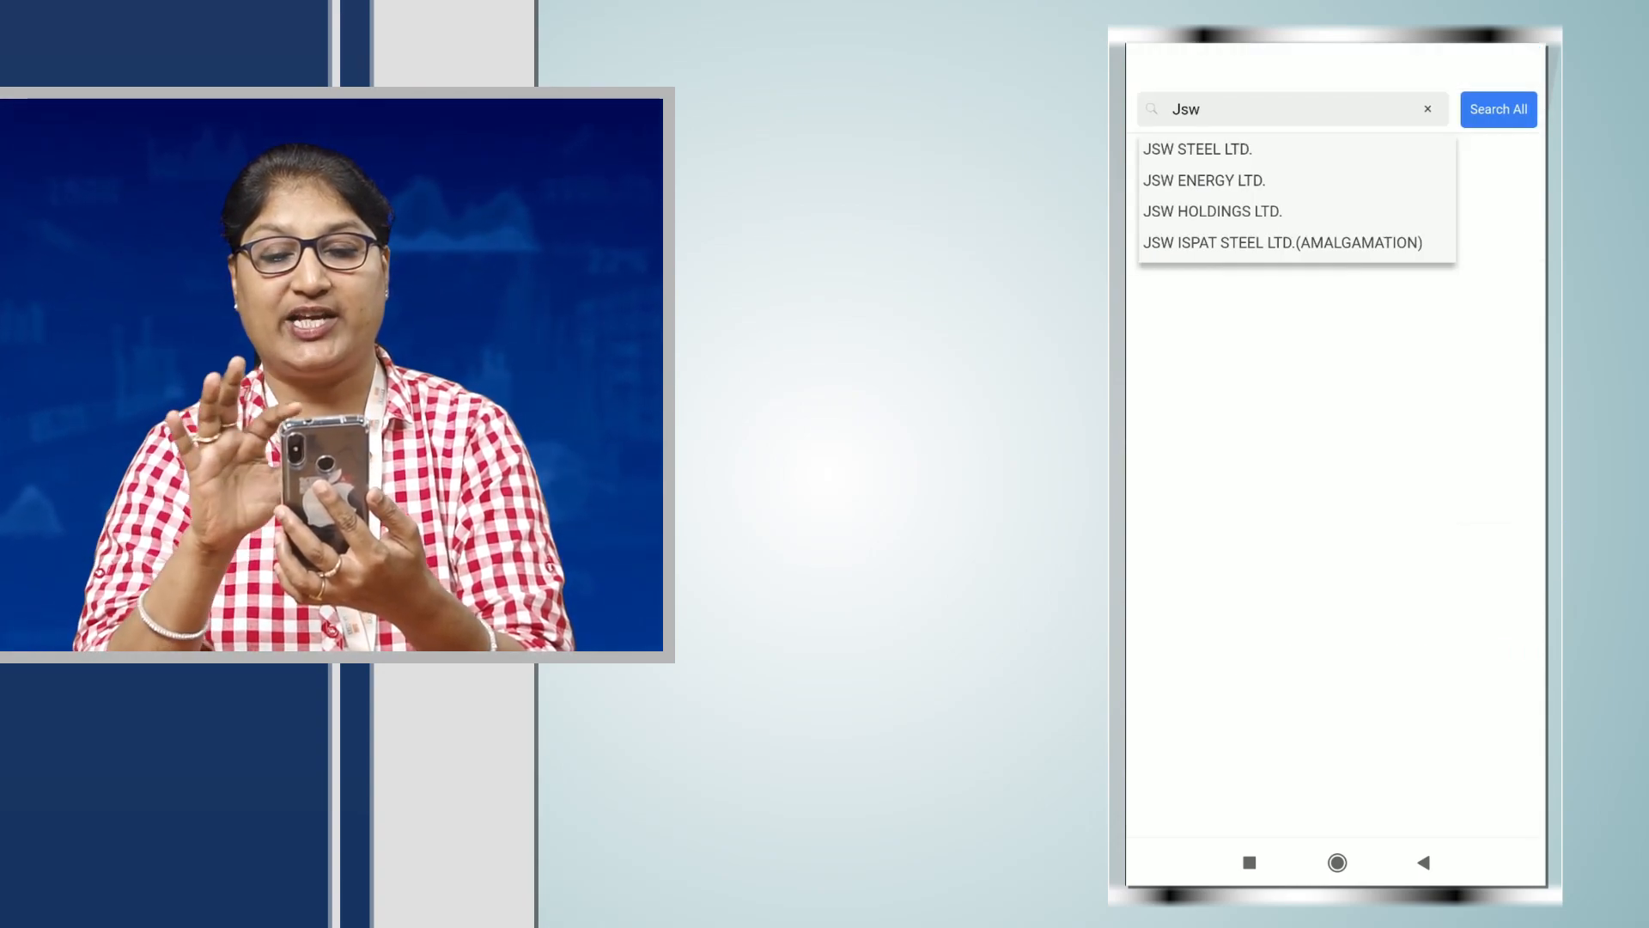
Search 'Jinda', view Jindal Steel & Power's Efficiency Ratios and expand its 0.36 asset turnover breakdown
{"action": "left_click", "coordinate": [1427, 109]}
{"action": "type", "text": "J"}
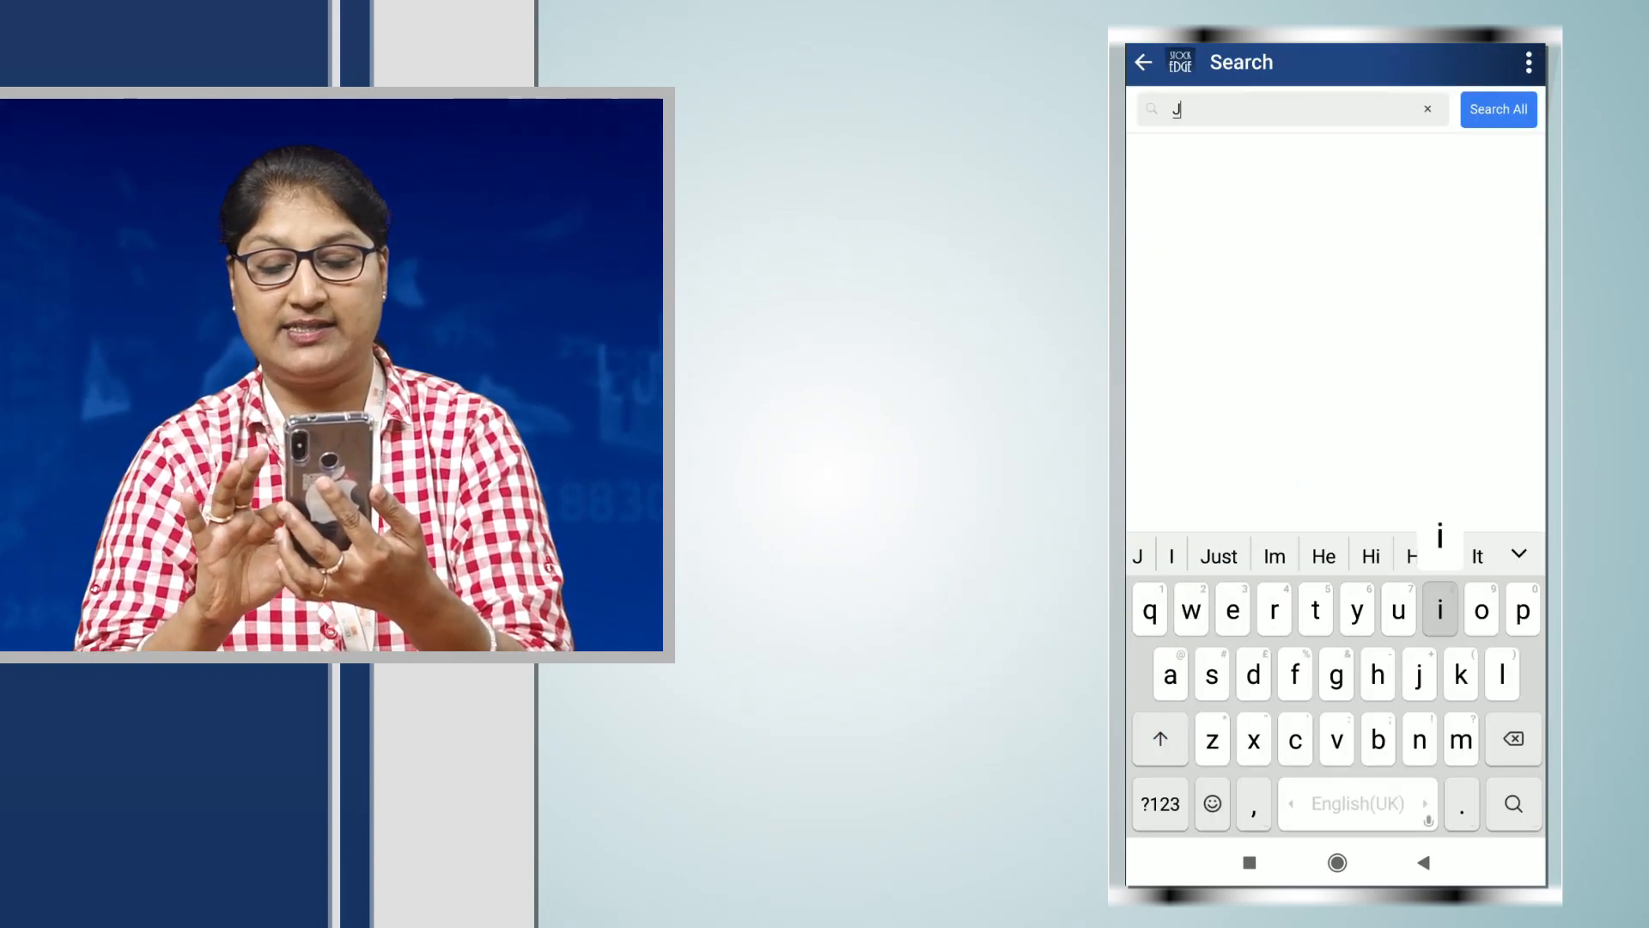
{"action": "type", "text": "inda"}
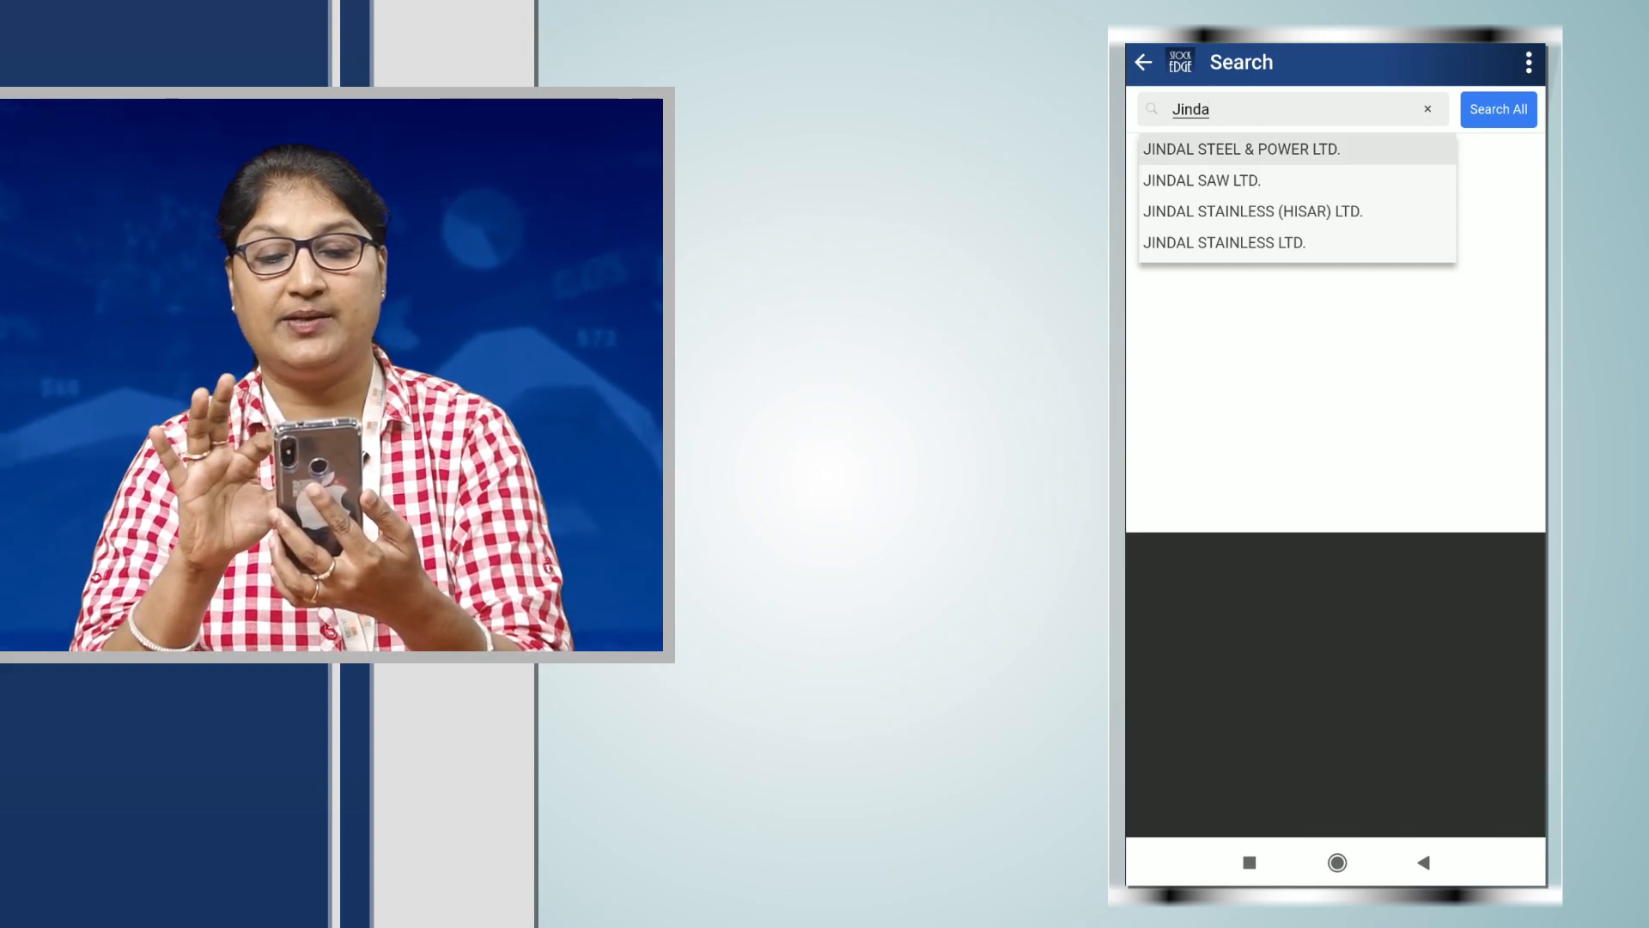
{"action": "left_click", "coordinate": [1241, 148]}
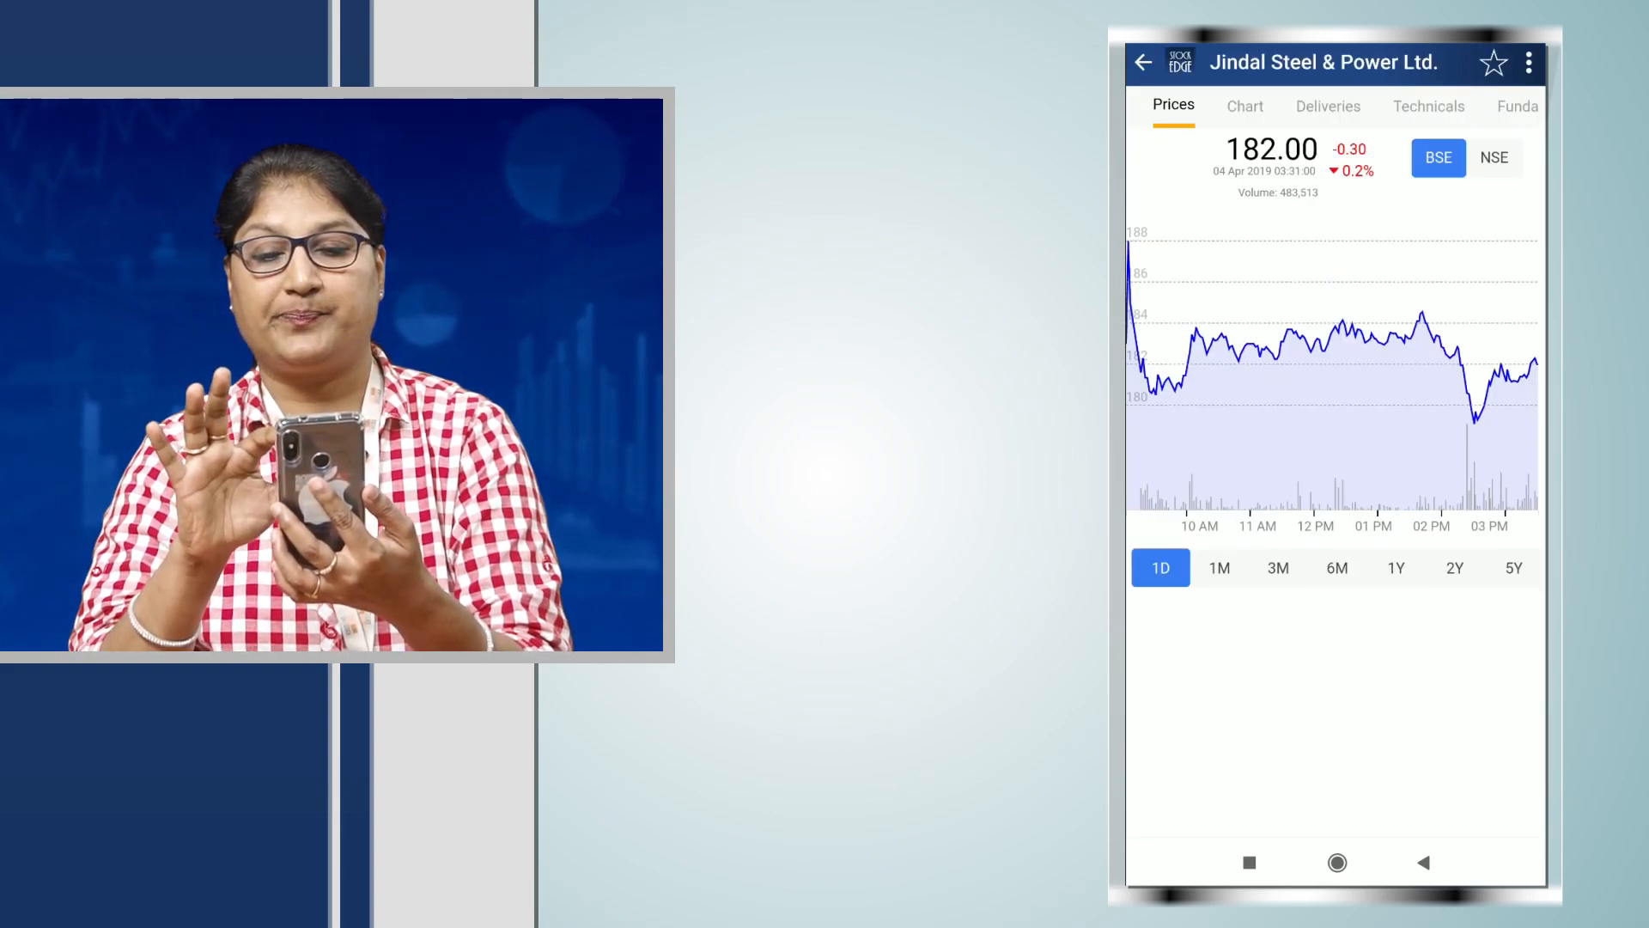
{"action": "left_click", "coordinate": [1517, 105]}
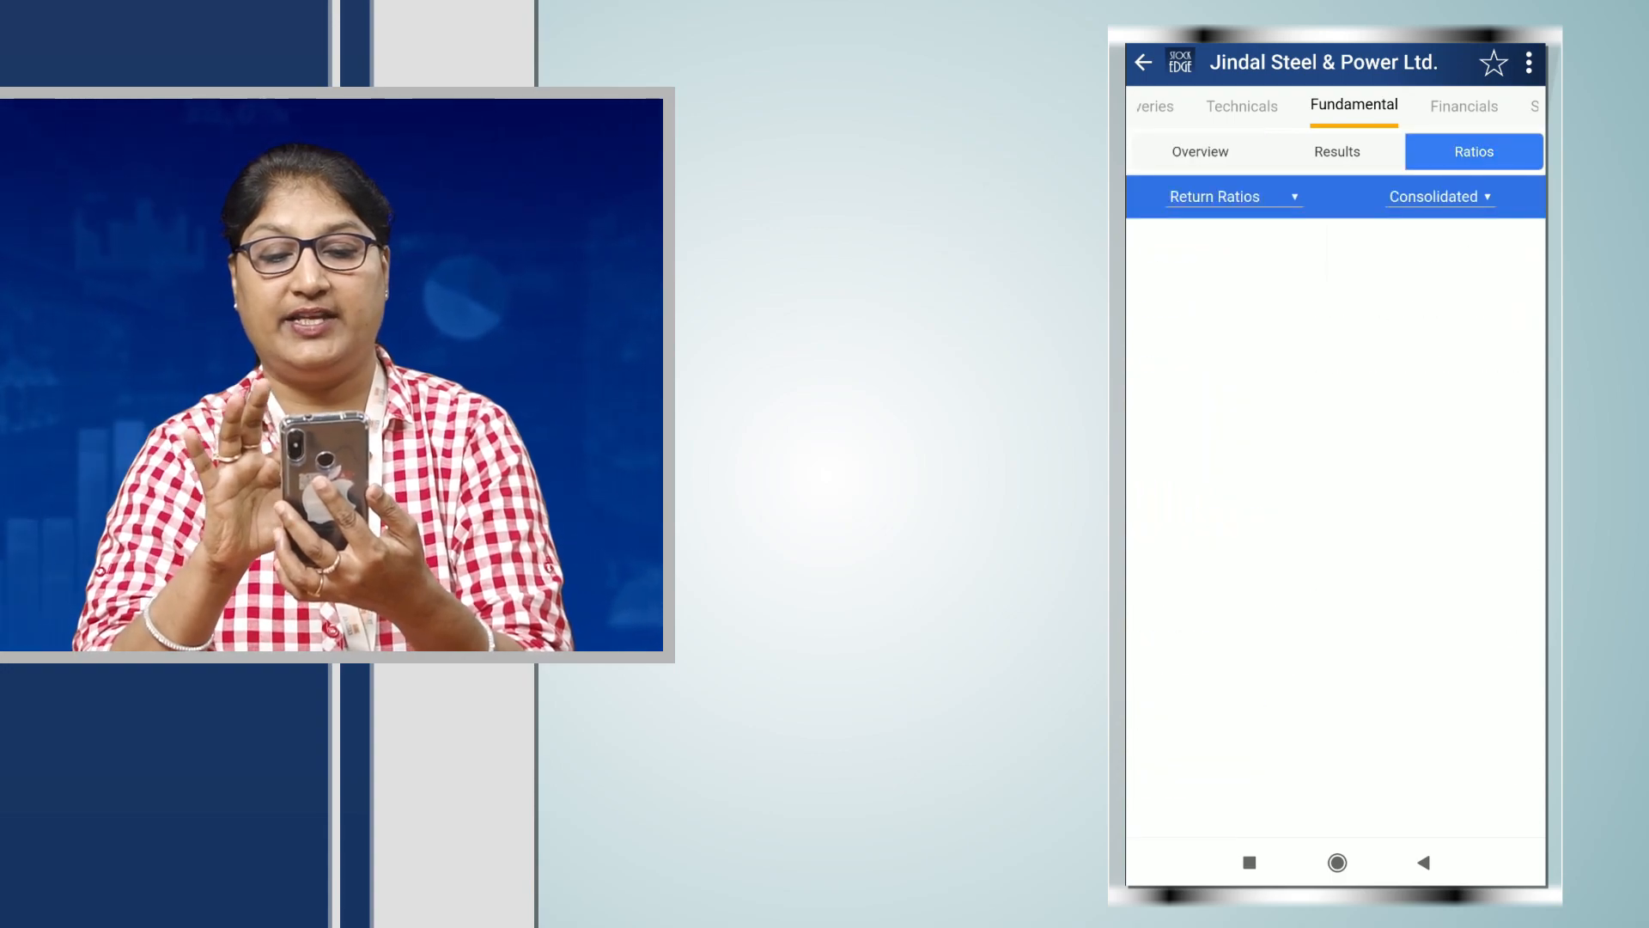
{"action": "left_click", "coordinate": [1215, 196]}
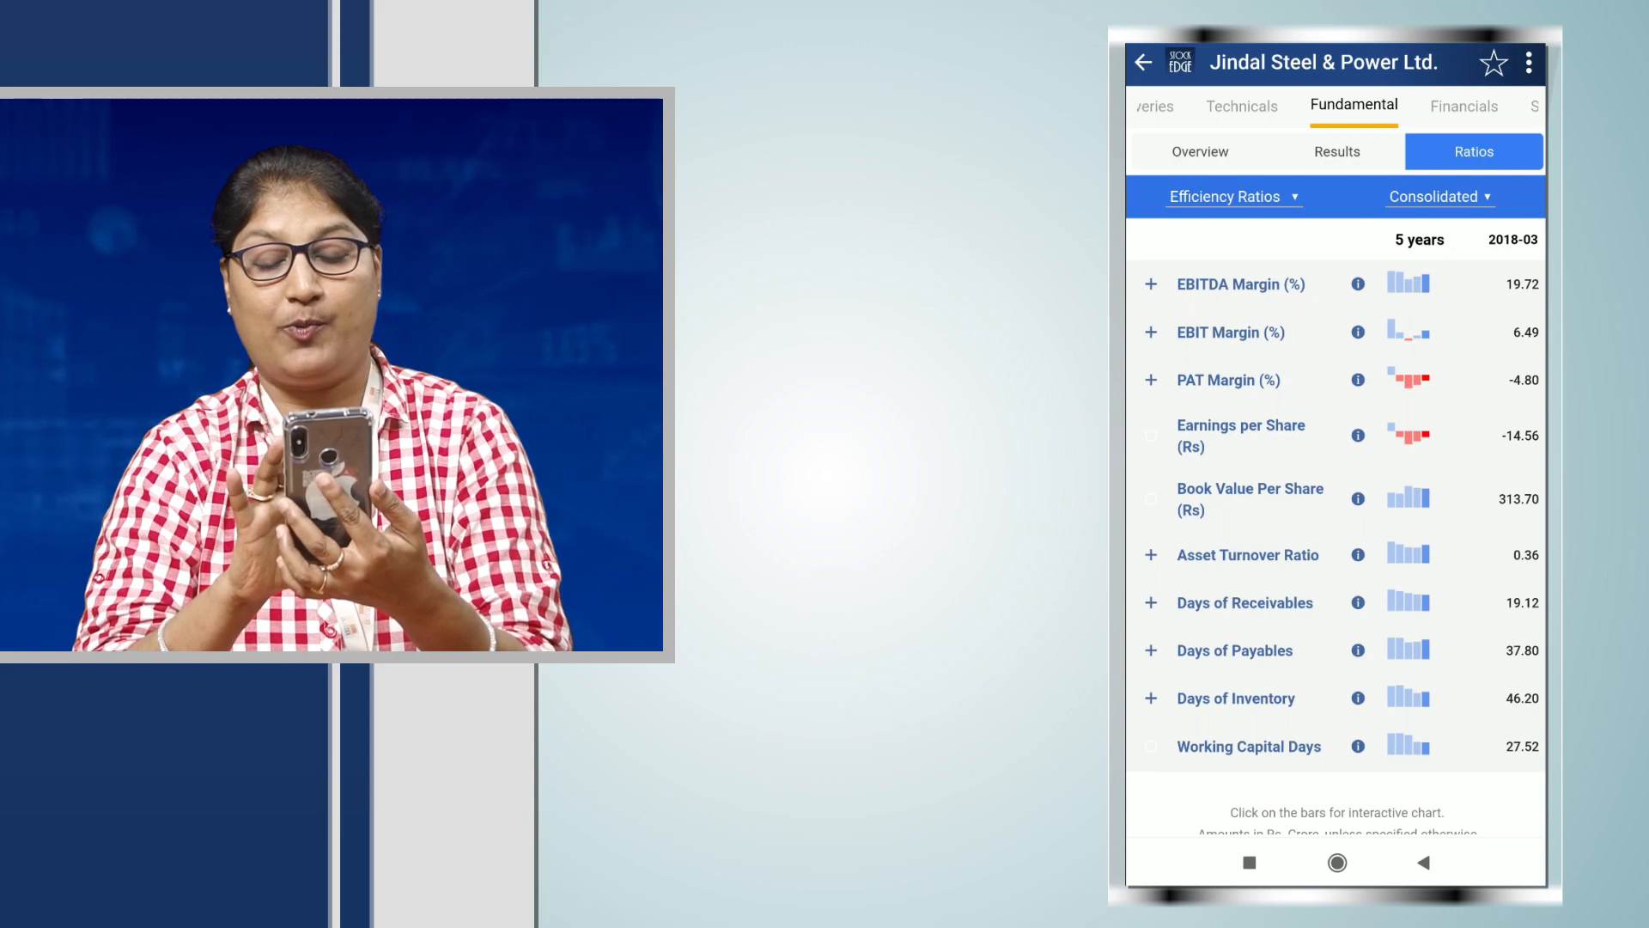
{"action": "left_click", "coordinate": [1151, 555]}
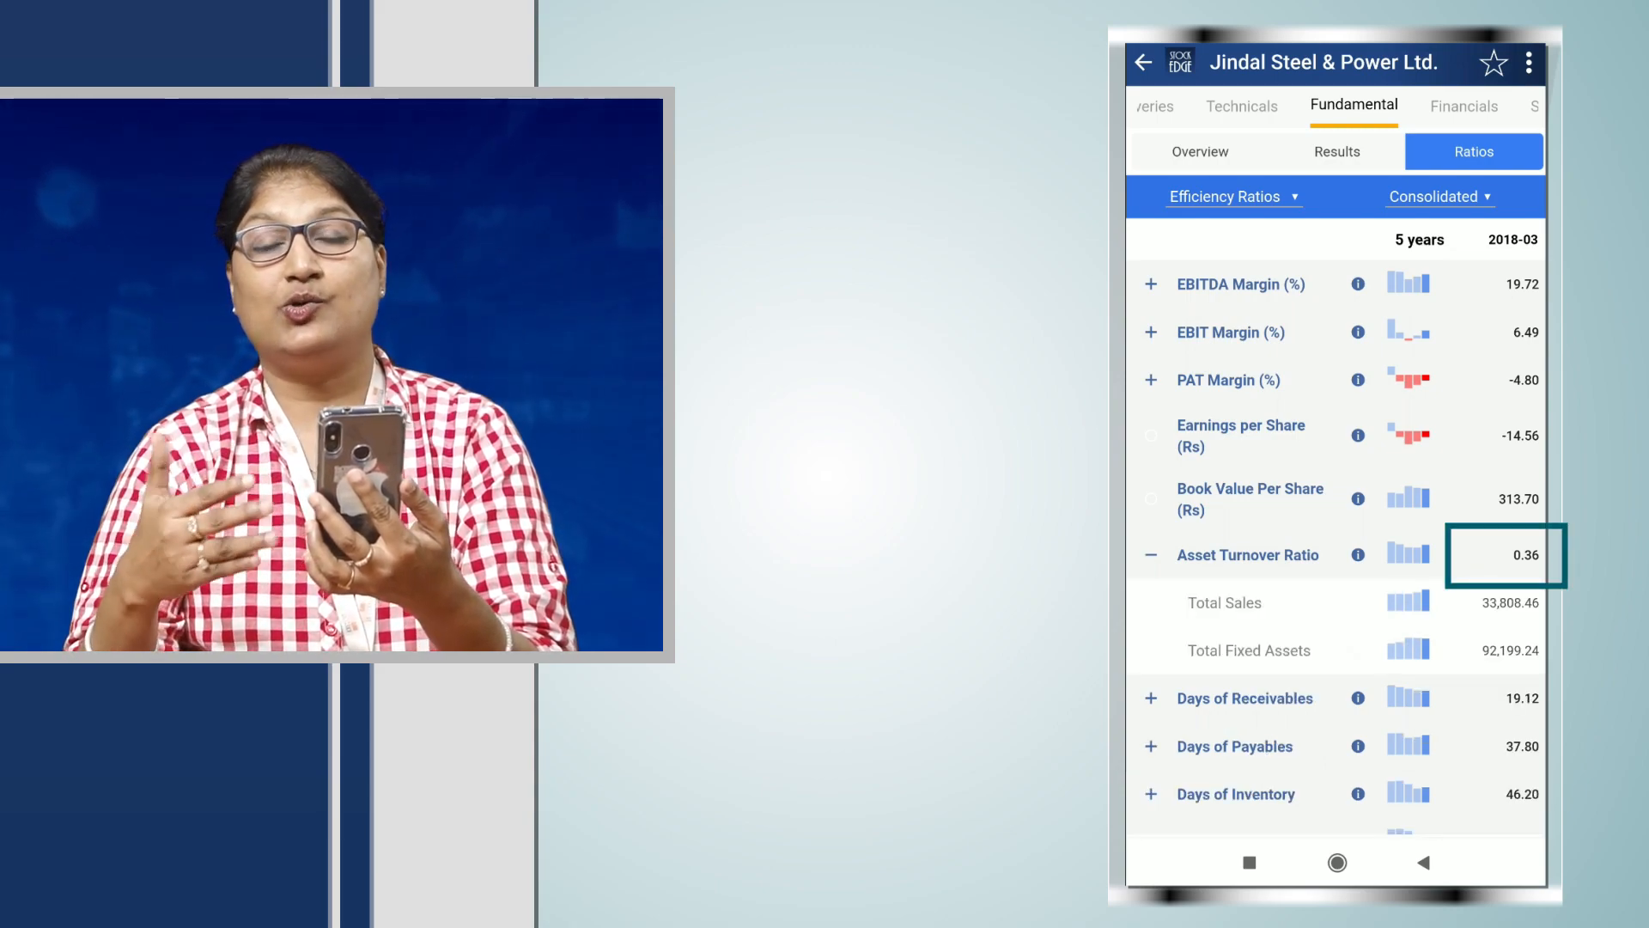